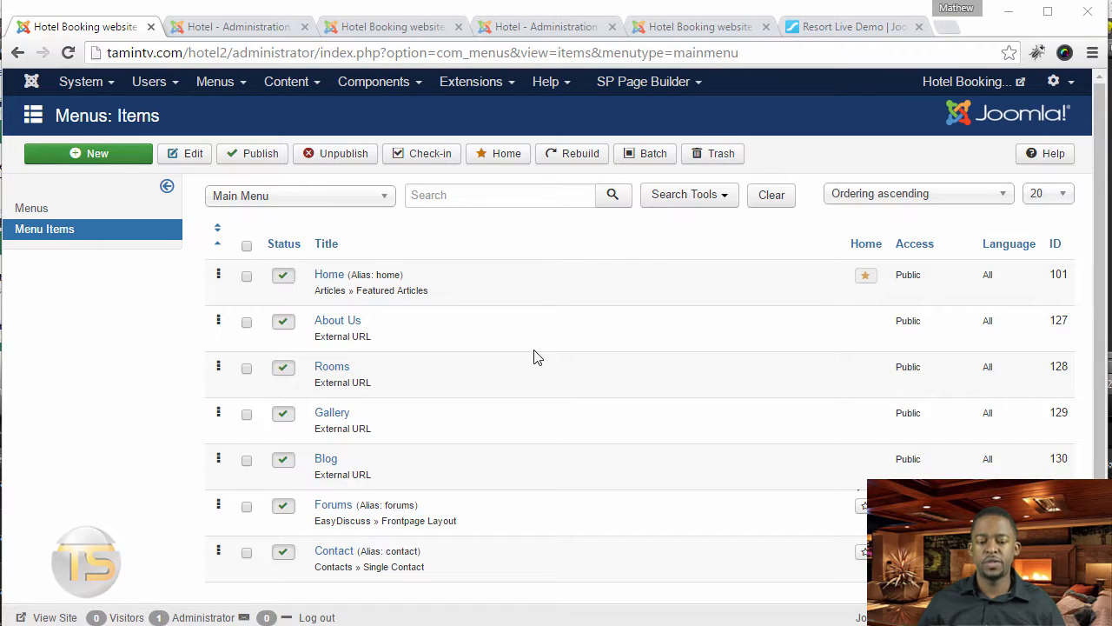
pyautogui.moveTo(532, 355)
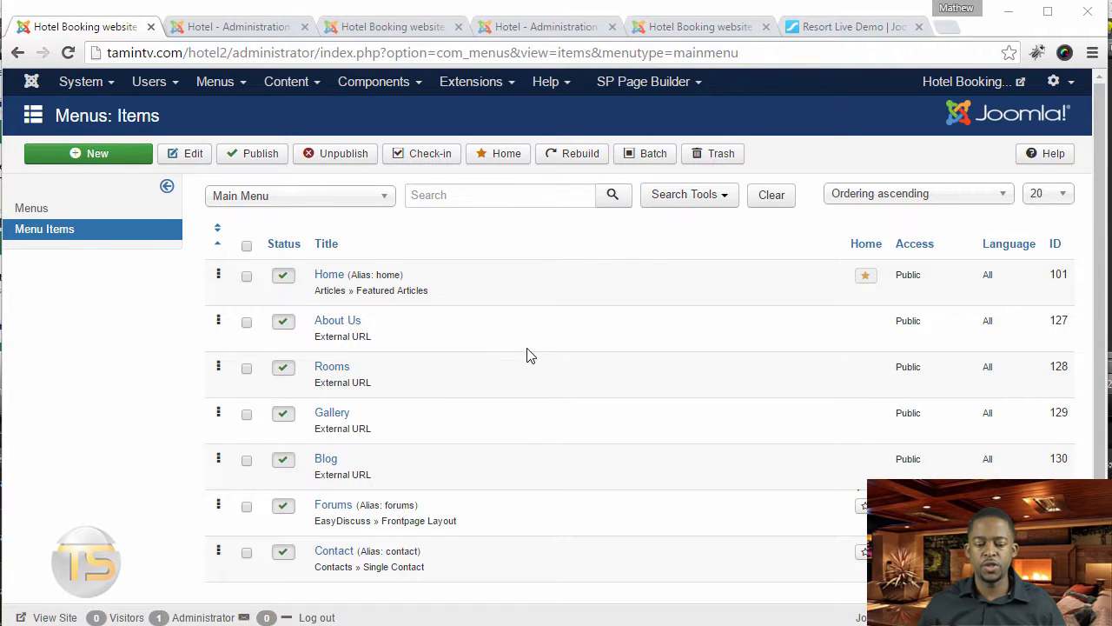
pyautogui.moveTo(869, 113)
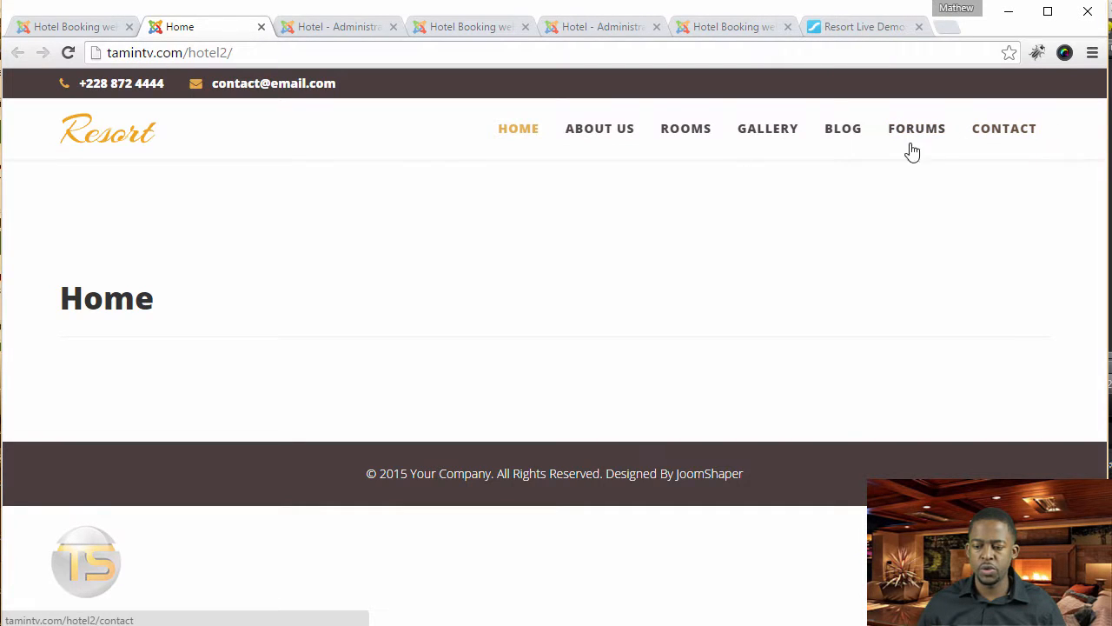
# Create a new menu named 'Reservation menu' via Menus > Manage and open its empty item list.
pyautogui.click(78, 26)
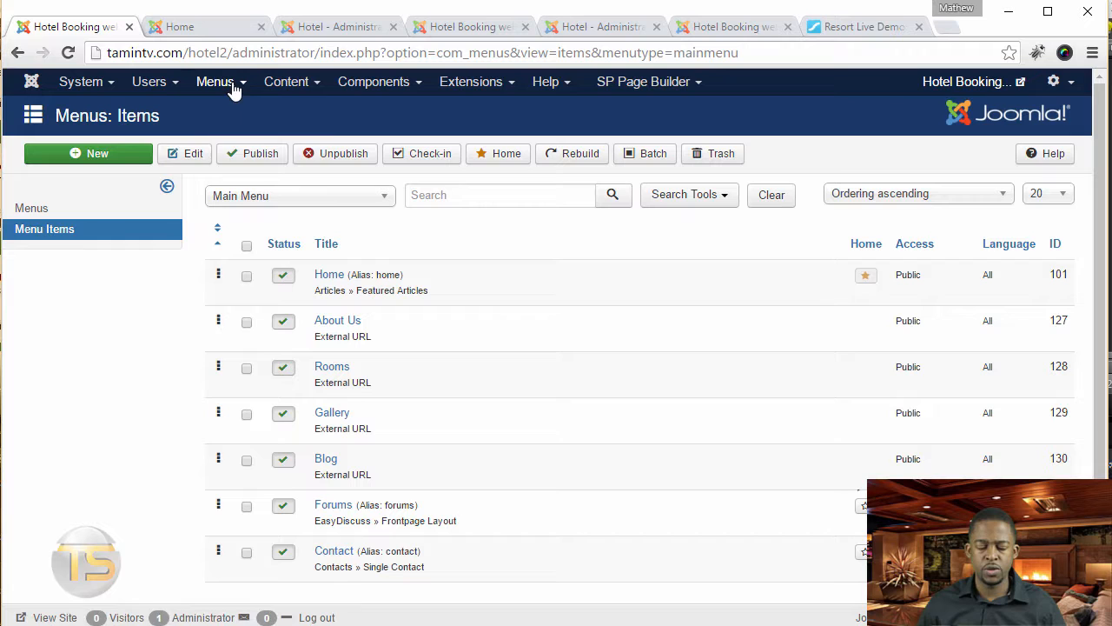
pyautogui.click(215, 81)
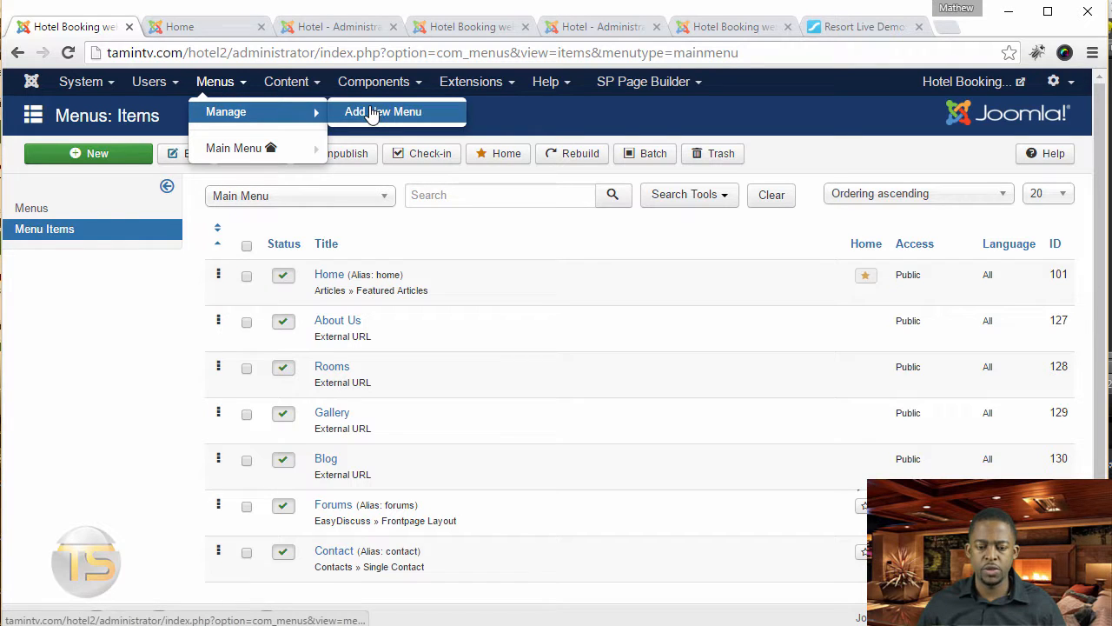
pyautogui.click(382, 111)
pyautogui.write('Reserv')
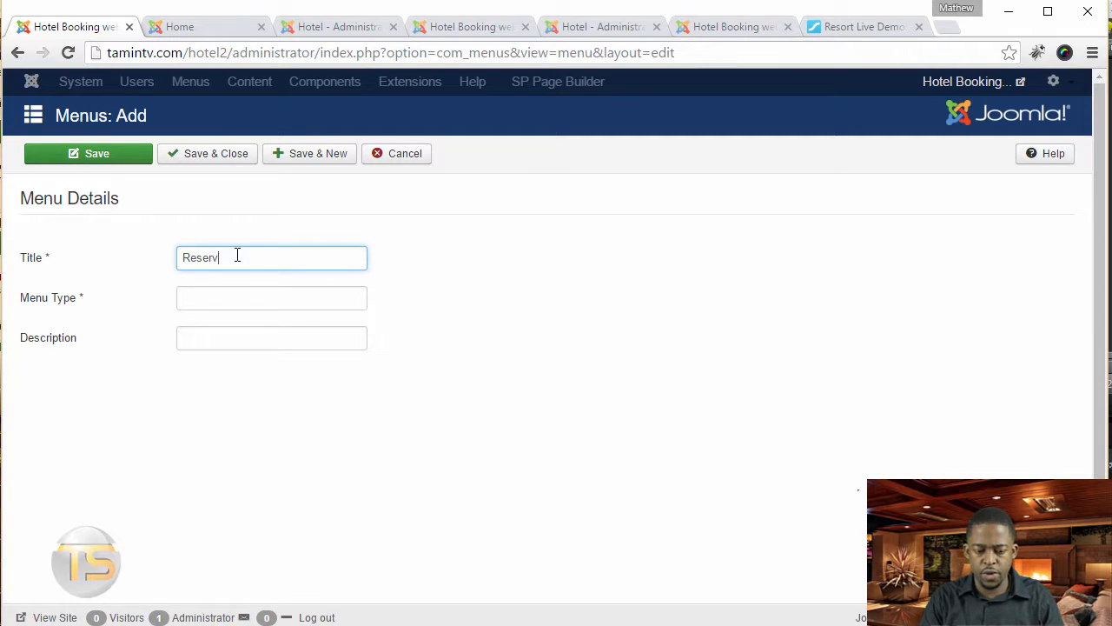
pyautogui.write('r')
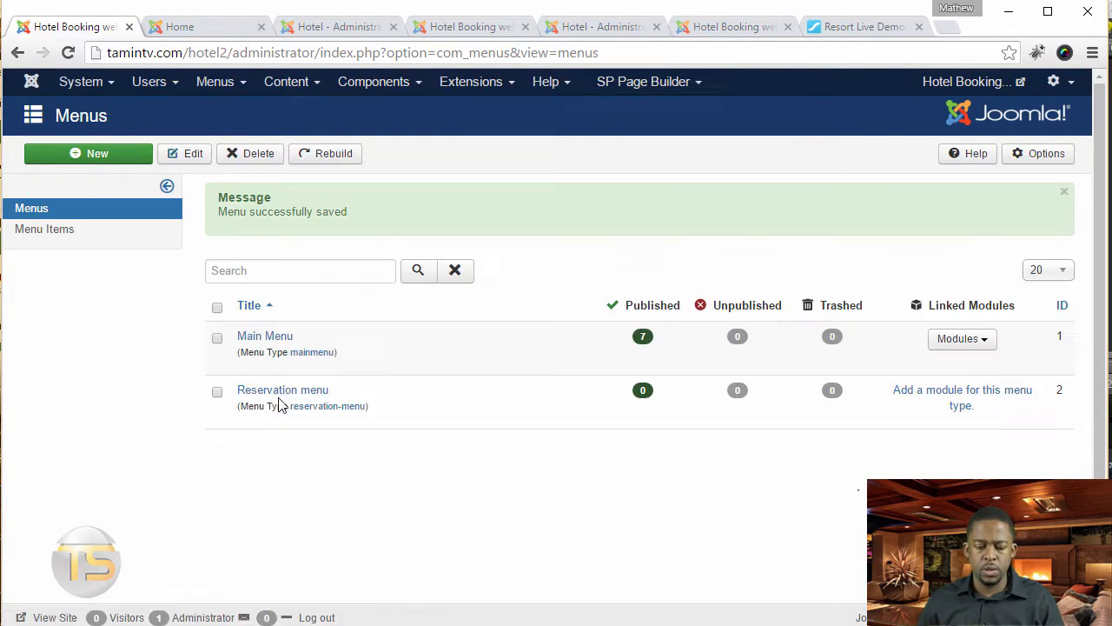
pyautogui.click(282, 389)
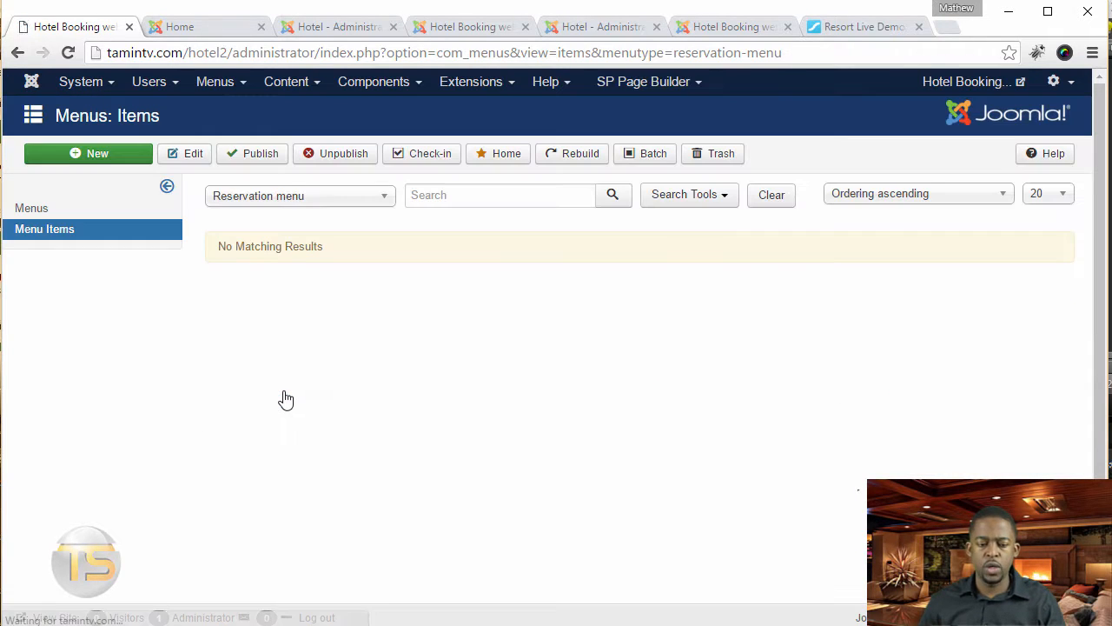
# Add a published 'Reservation' item of type Solidres single reservation asset for Honolulu Beach Resort and save it.
pyautogui.click(87, 153)
pyautogui.write('Reservation')
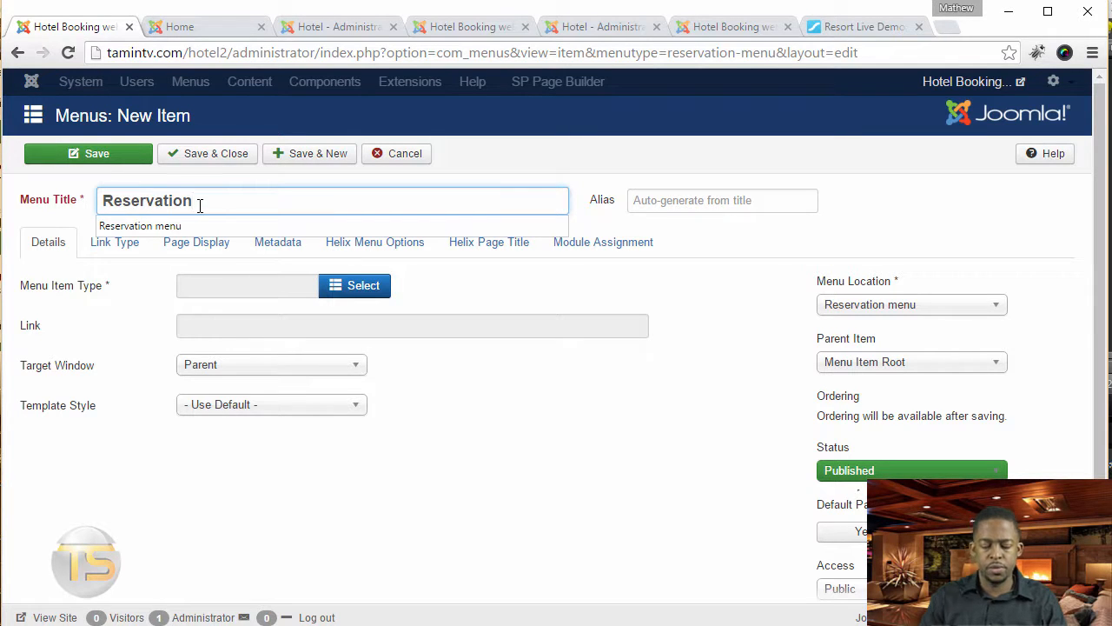
pyautogui.click(354, 285)
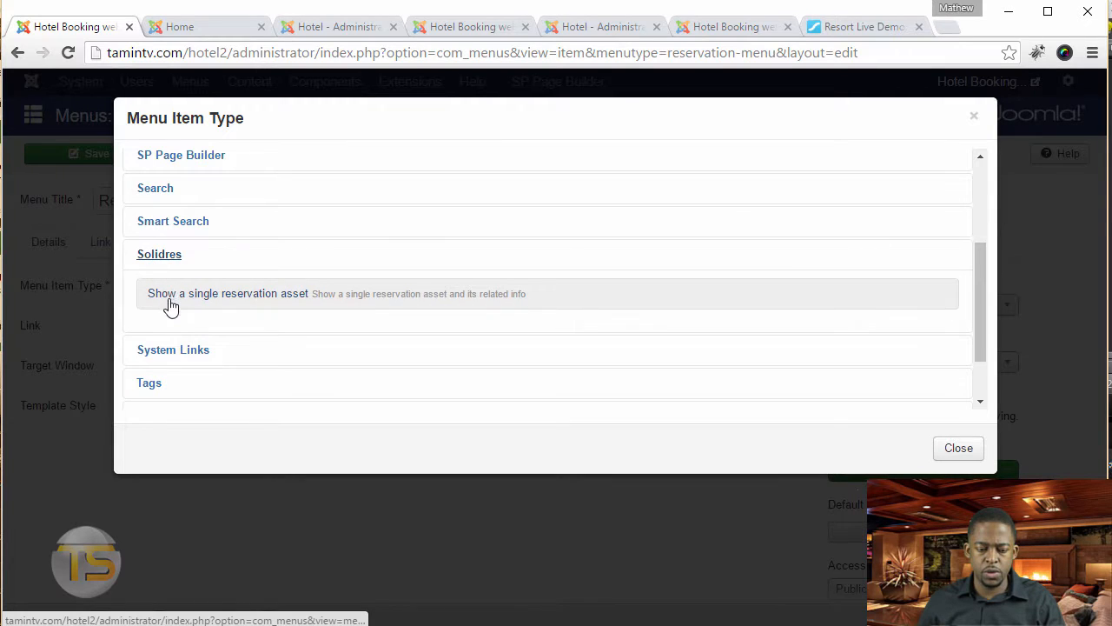
pyautogui.click(228, 292)
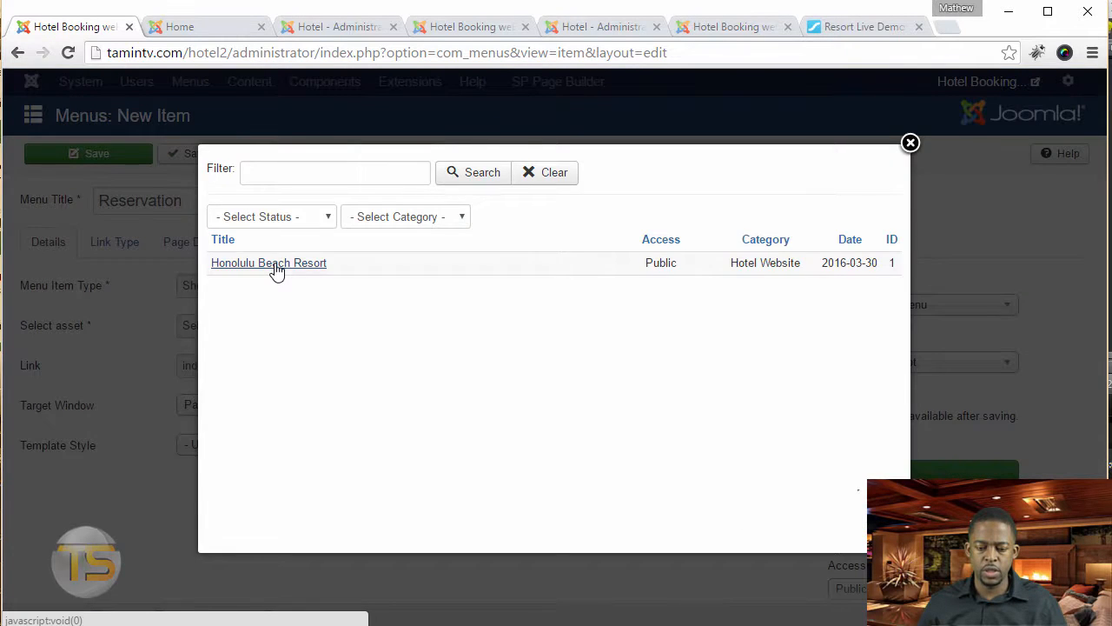
pyautogui.click(267, 263)
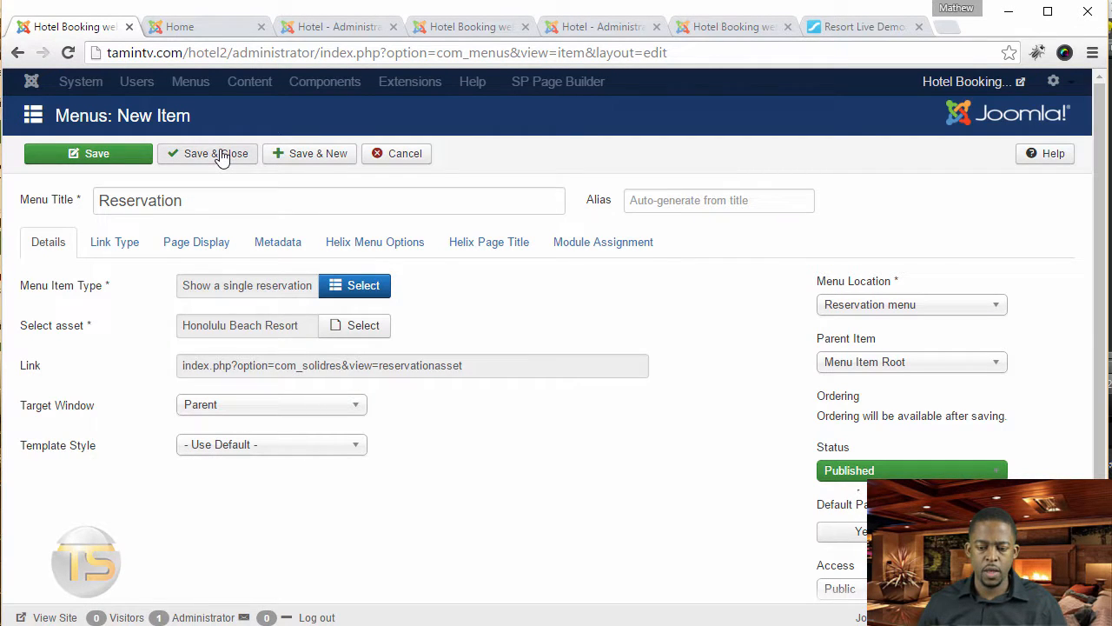
pyautogui.click(209, 153)
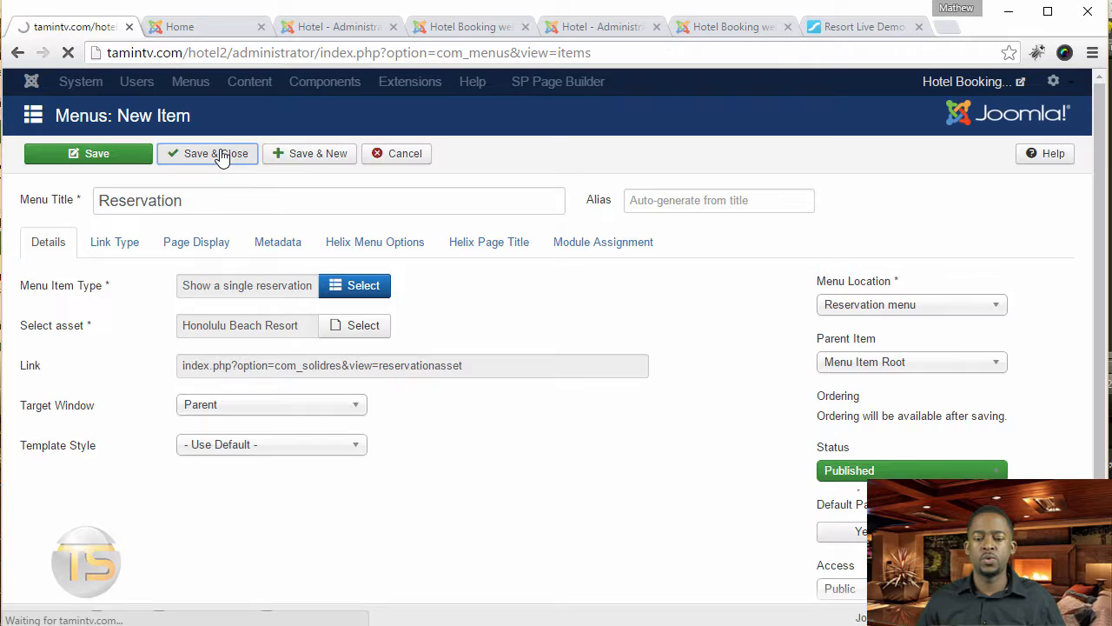
pyautogui.click(207, 153)
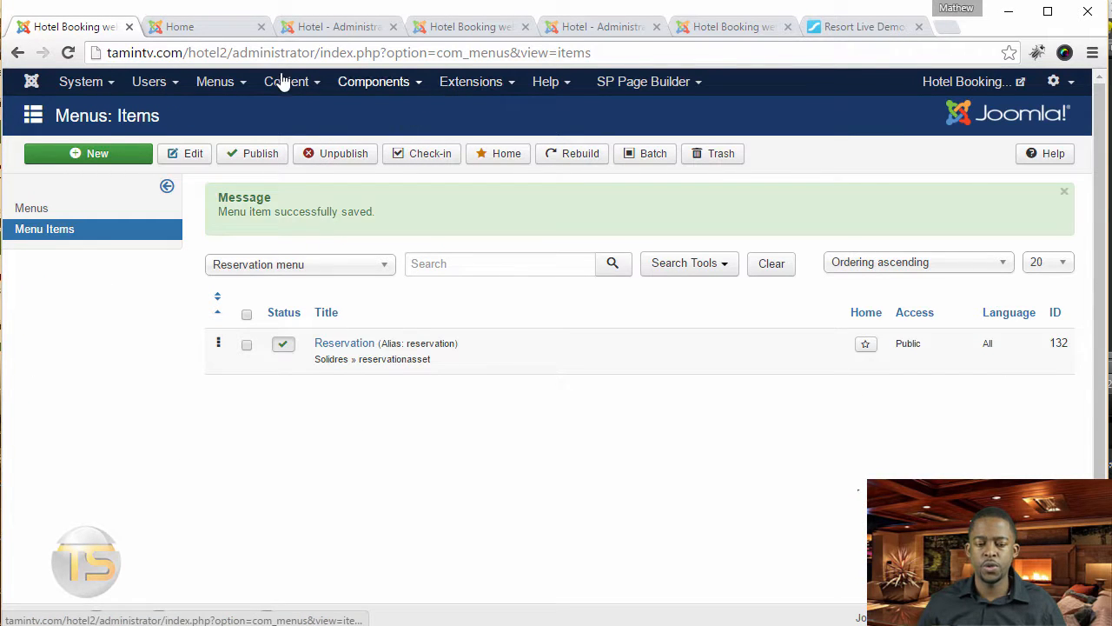
# From Extensions > Modules, start a new site module and choose the Menu module type.
pyautogui.click(191, 26)
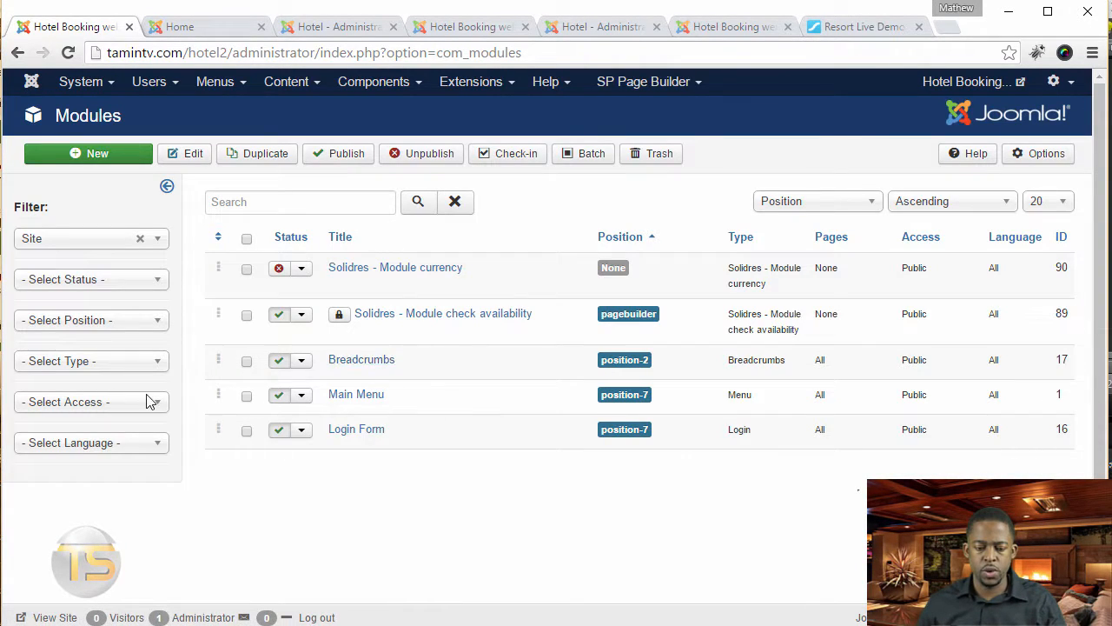
pyautogui.moveTo(365, 396)
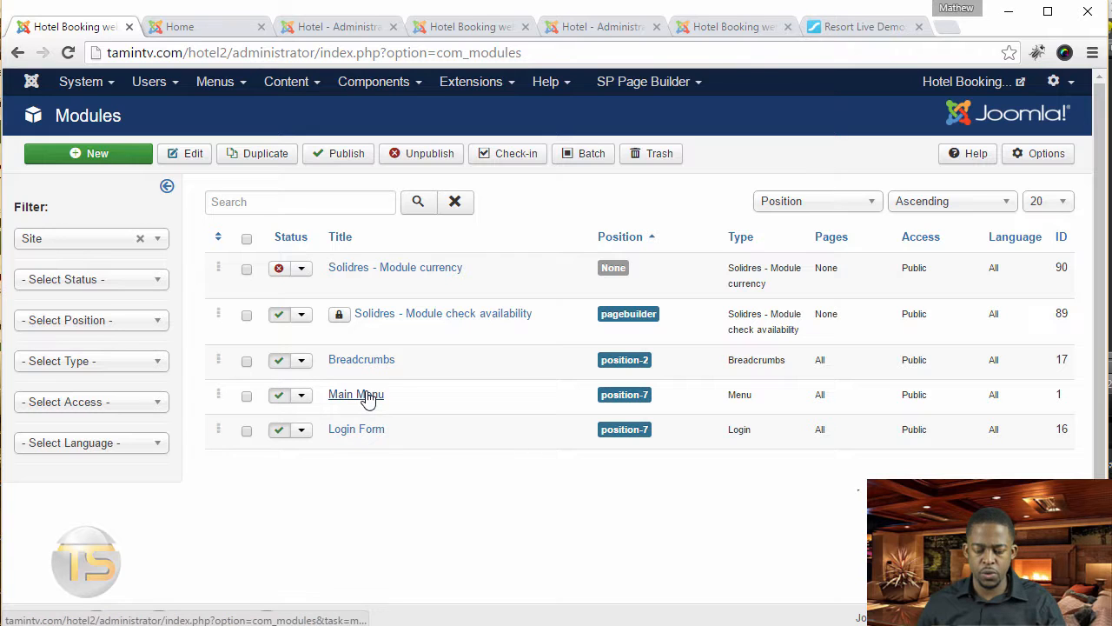
pyautogui.moveTo(421, 378)
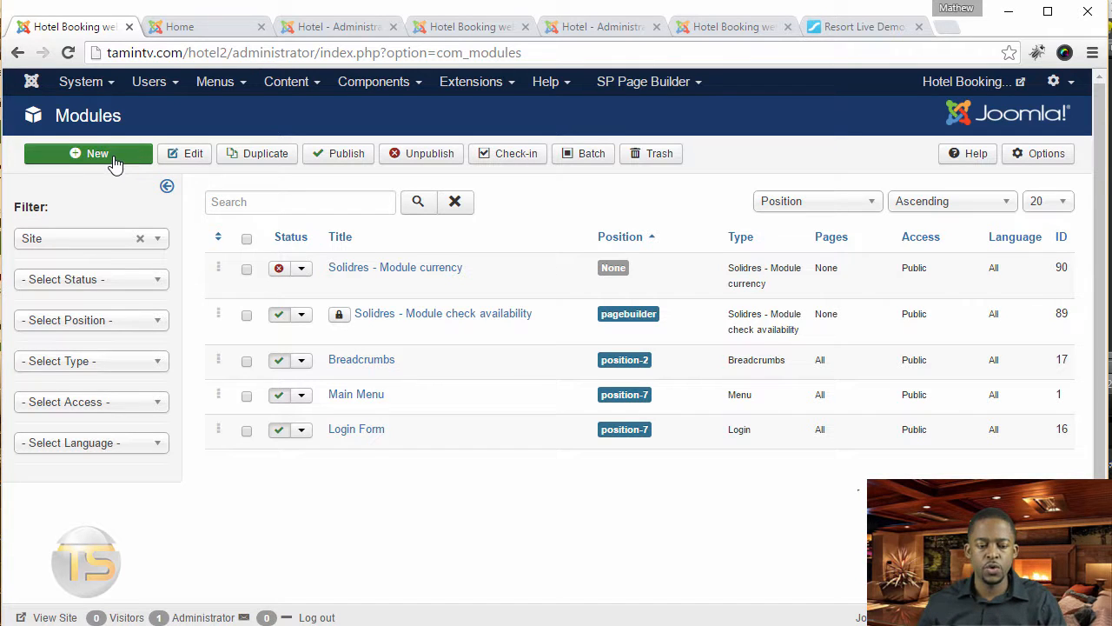
pyautogui.click(97, 153)
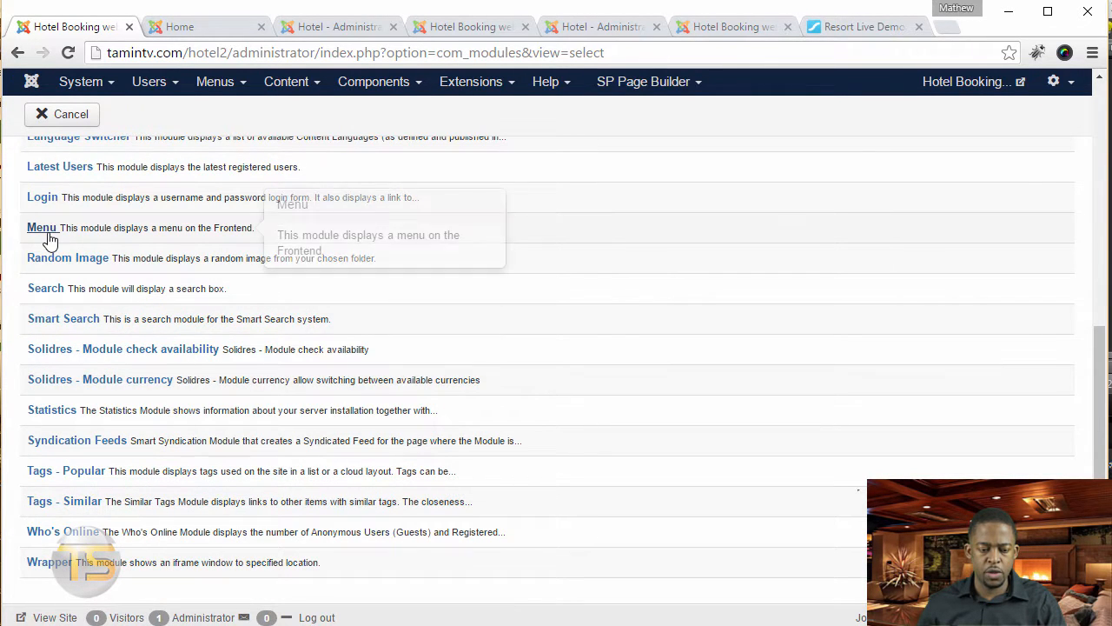
pyautogui.click(42, 227)
pyautogui.write('reser')
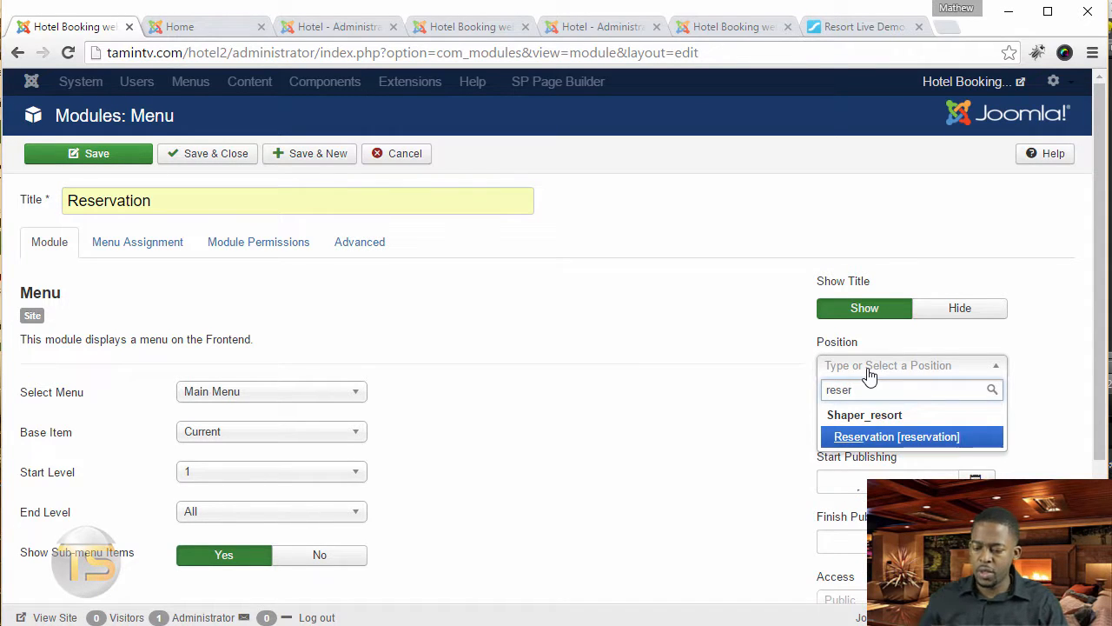
# Place the module in the reservation position with title hidden, showing the Reservation menu, and save.
pyautogui.click(896, 437)
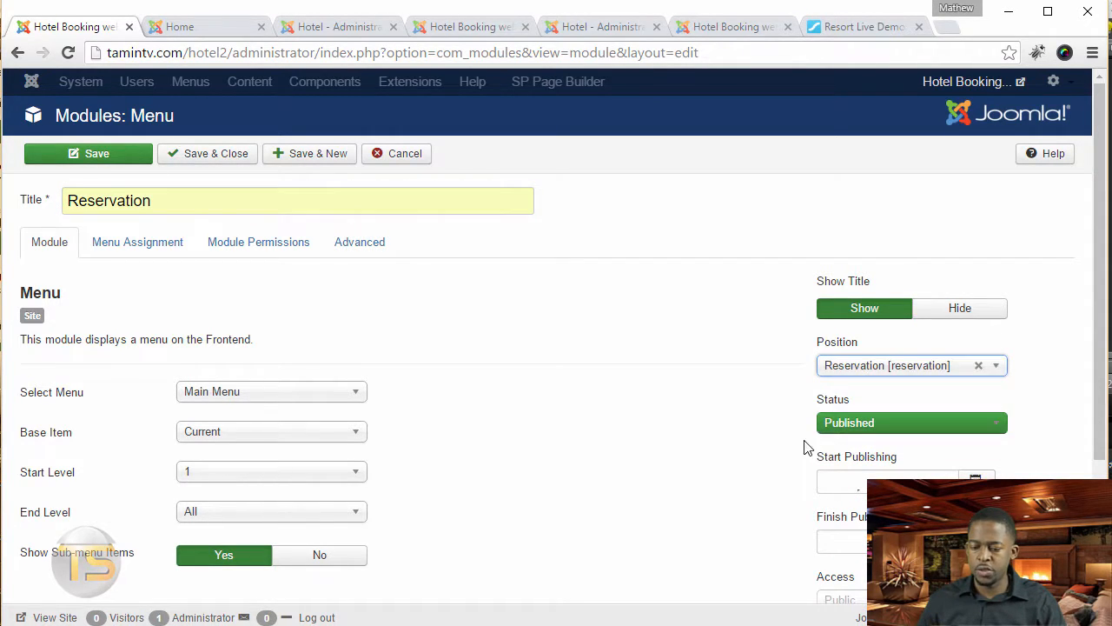
pyautogui.click(960, 307)
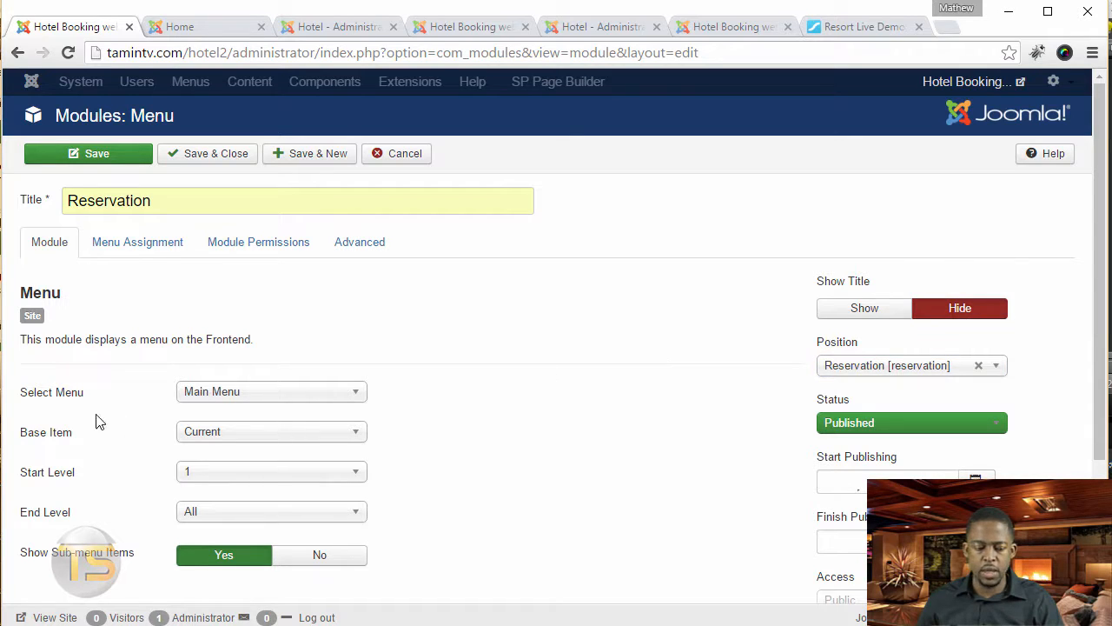
pyautogui.click(272, 391)
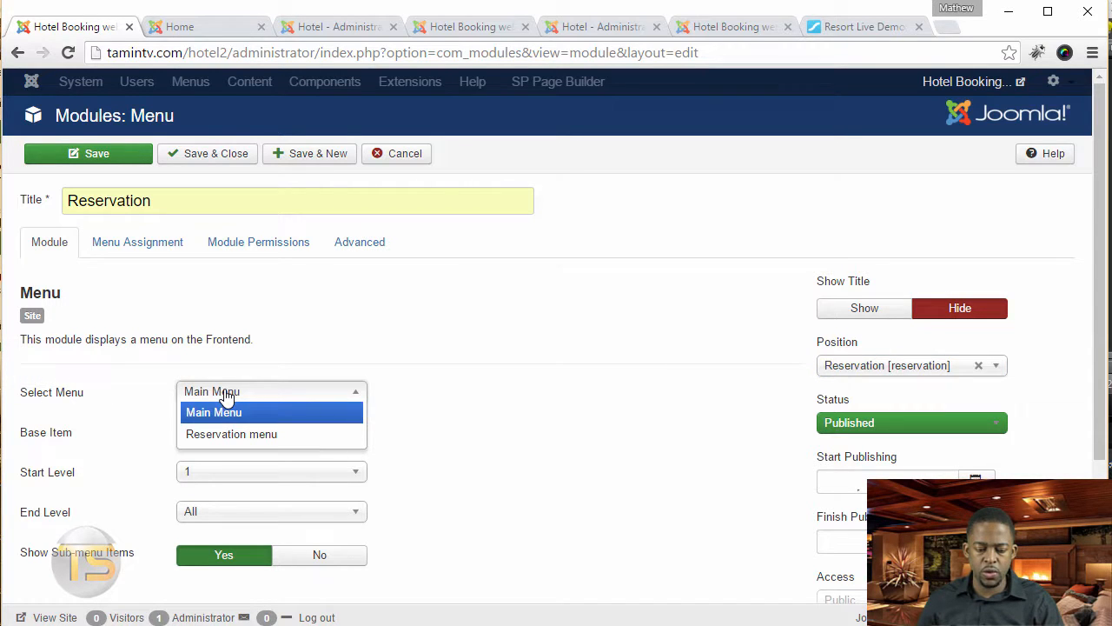
pyautogui.click(231, 435)
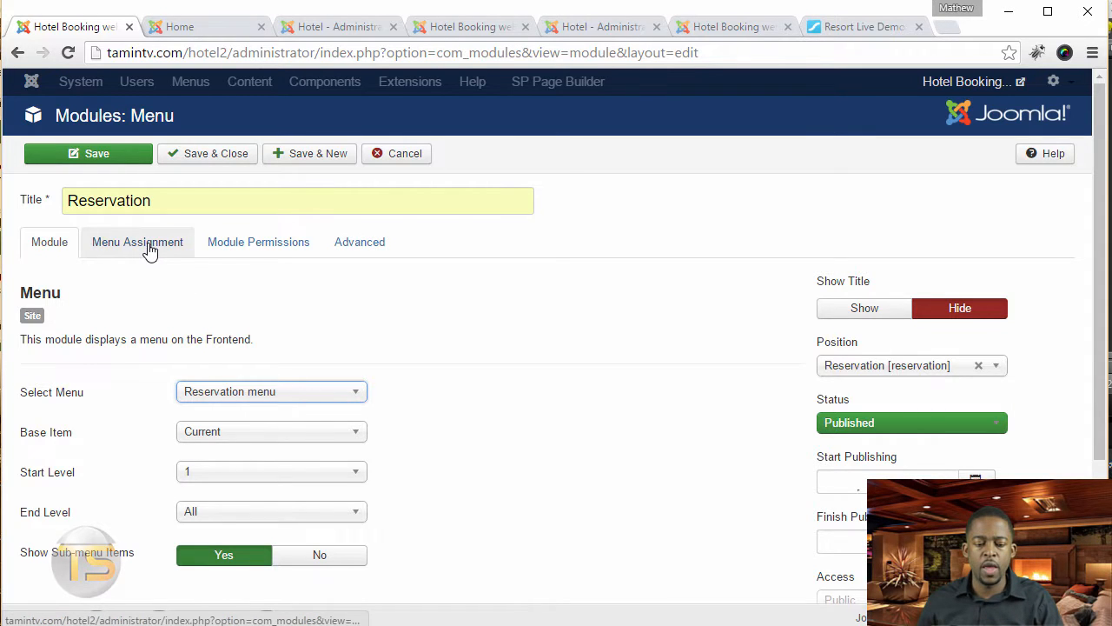
pyautogui.click(137, 241)
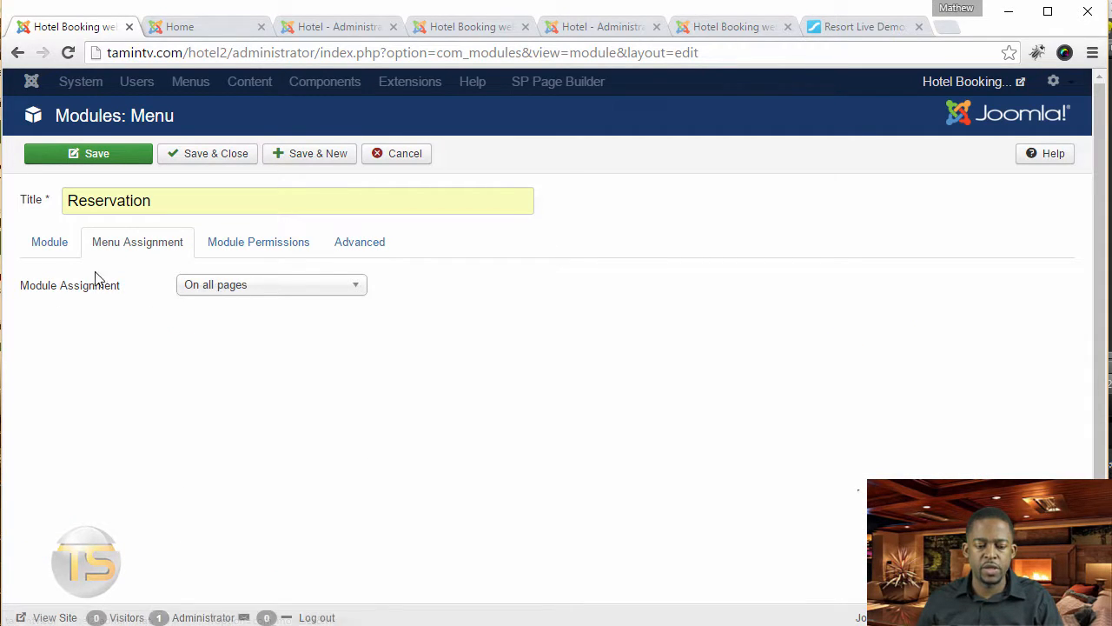
pyautogui.click(49, 241)
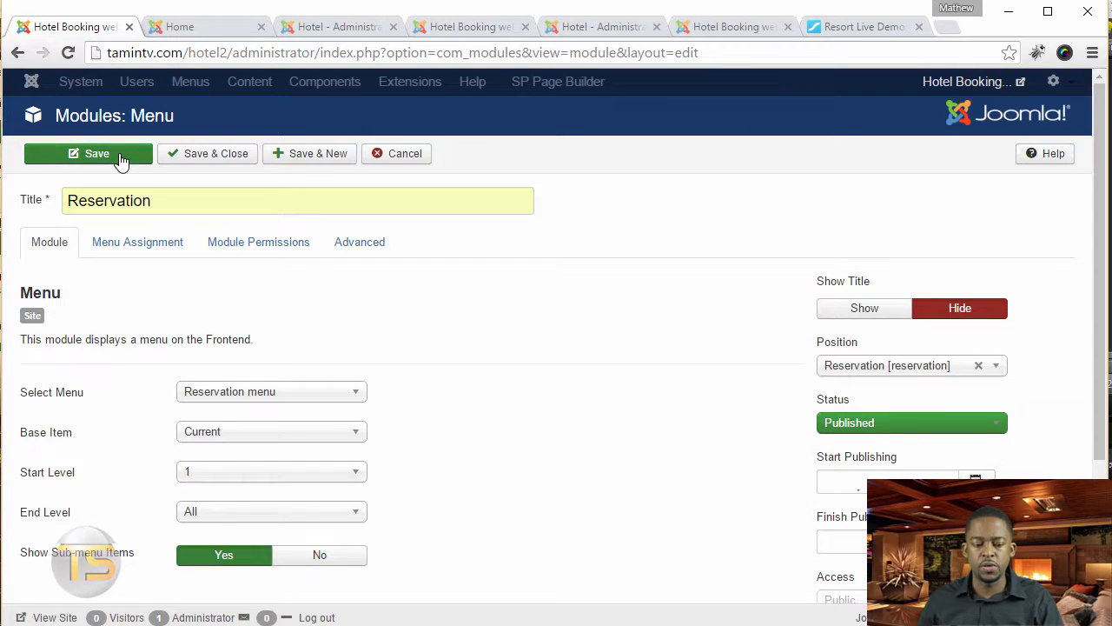
pyautogui.click(87, 153)
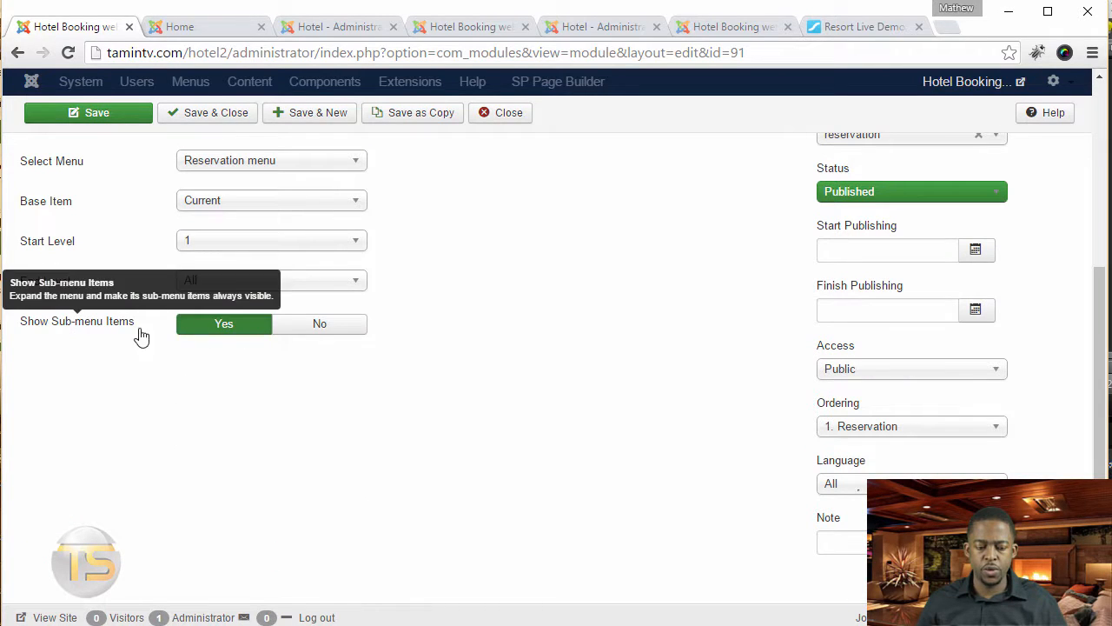
# Set Show Sub-menu Items to No, save again, and switch to the hotel homepage.
pyautogui.click(319, 325)
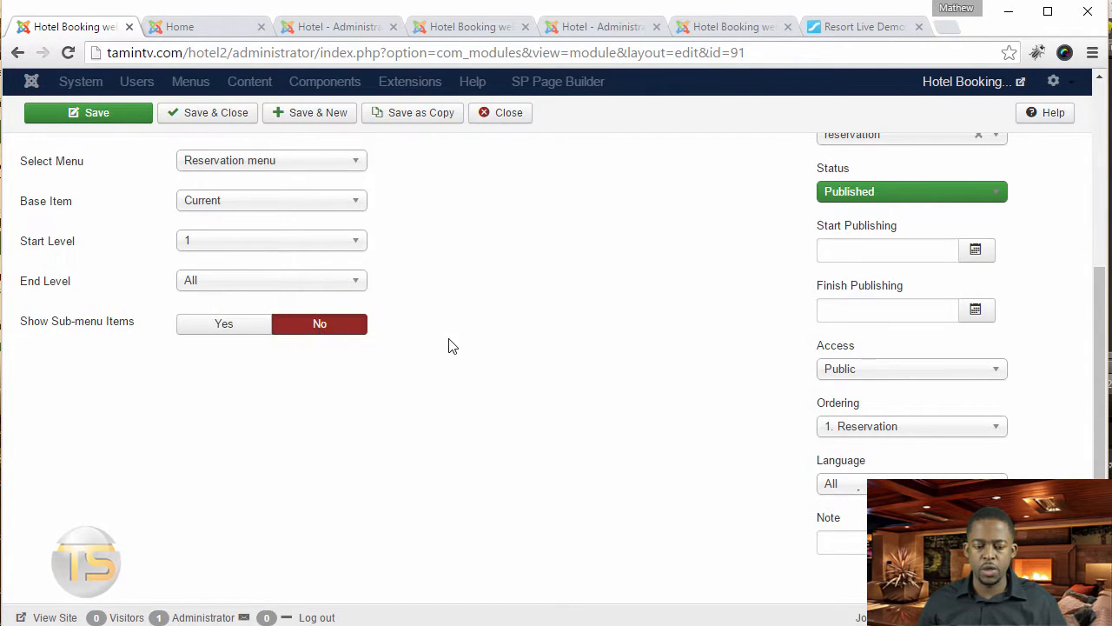
pyautogui.click(87, 112)
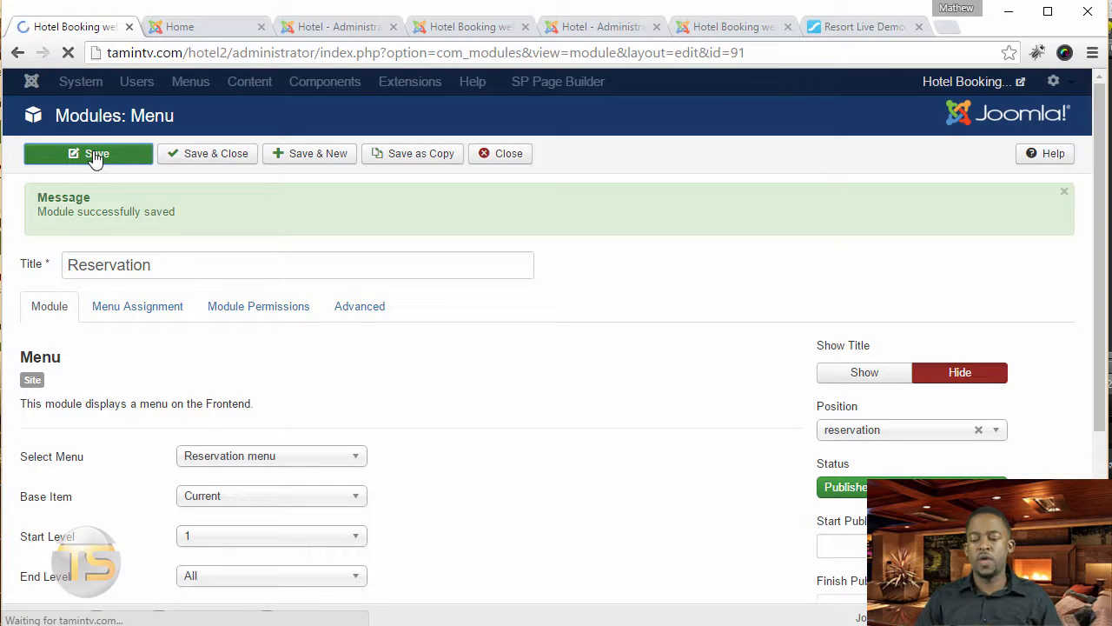
pyautogui.click(191, 26)
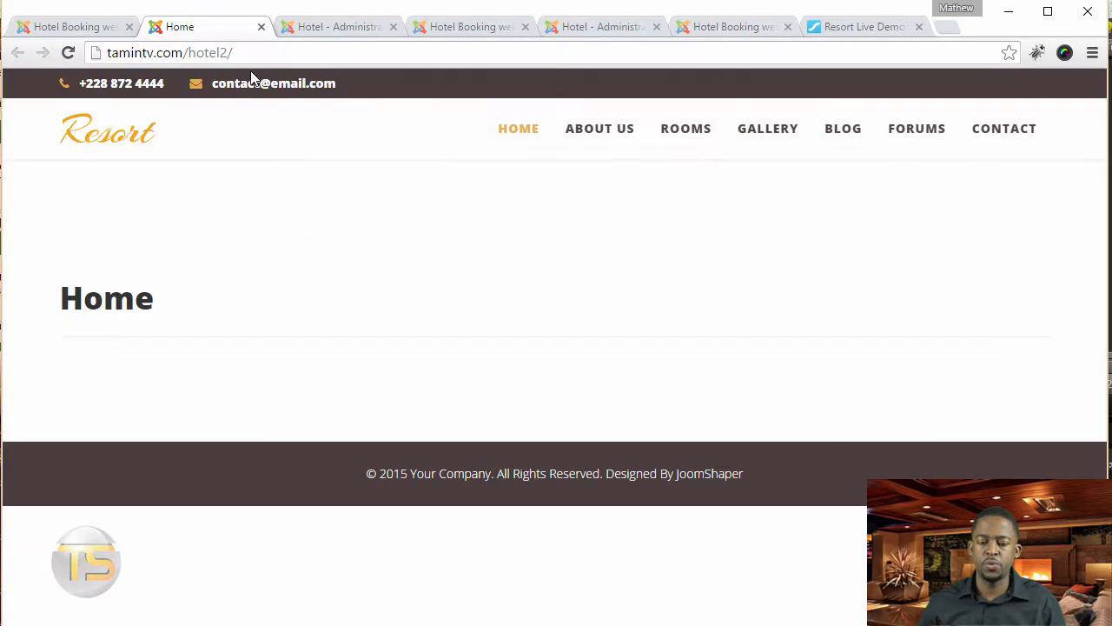
# Reload the homepage to confirm the Reservation button, then Save & Close the module back to the modules list.
pyautogui.click(69, 52)
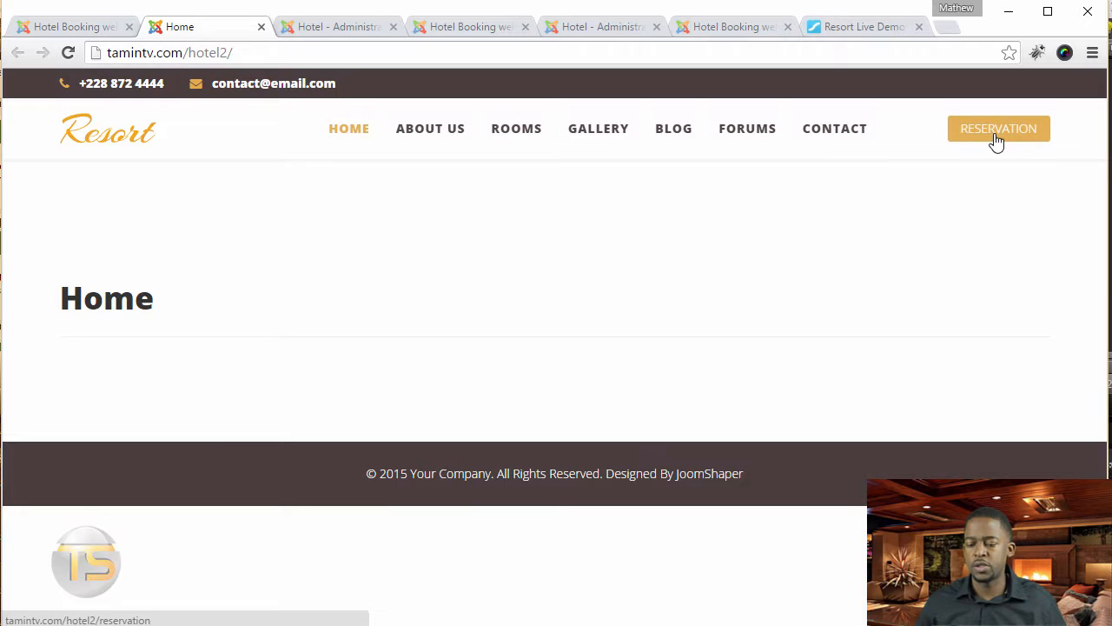
pyautogui.moveTo(742, 358)
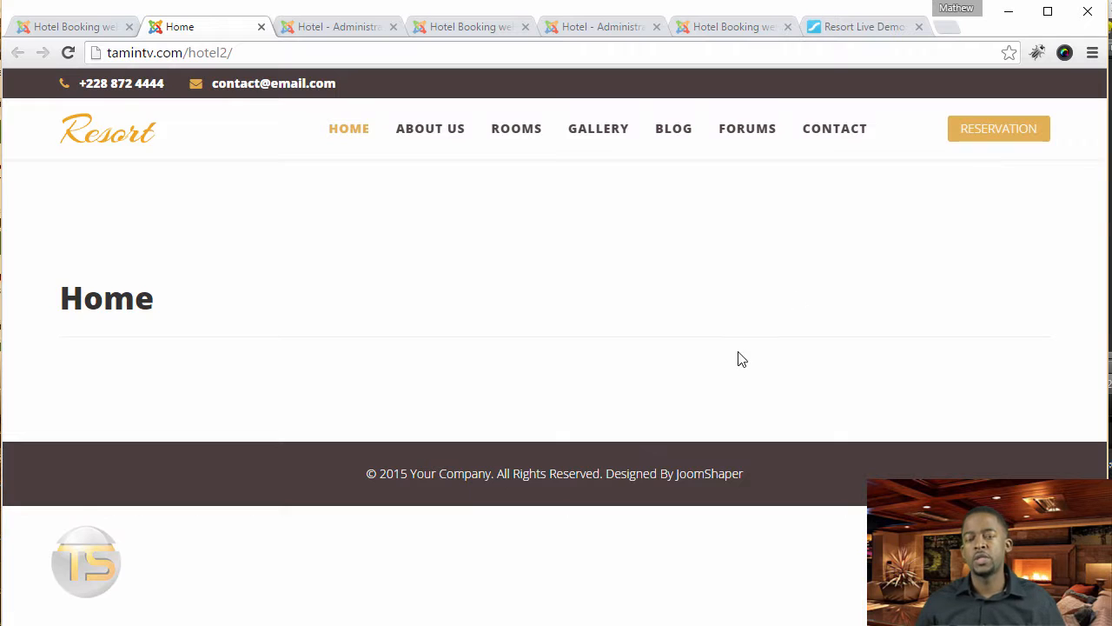
pyautogui.moveTo(597, 376)
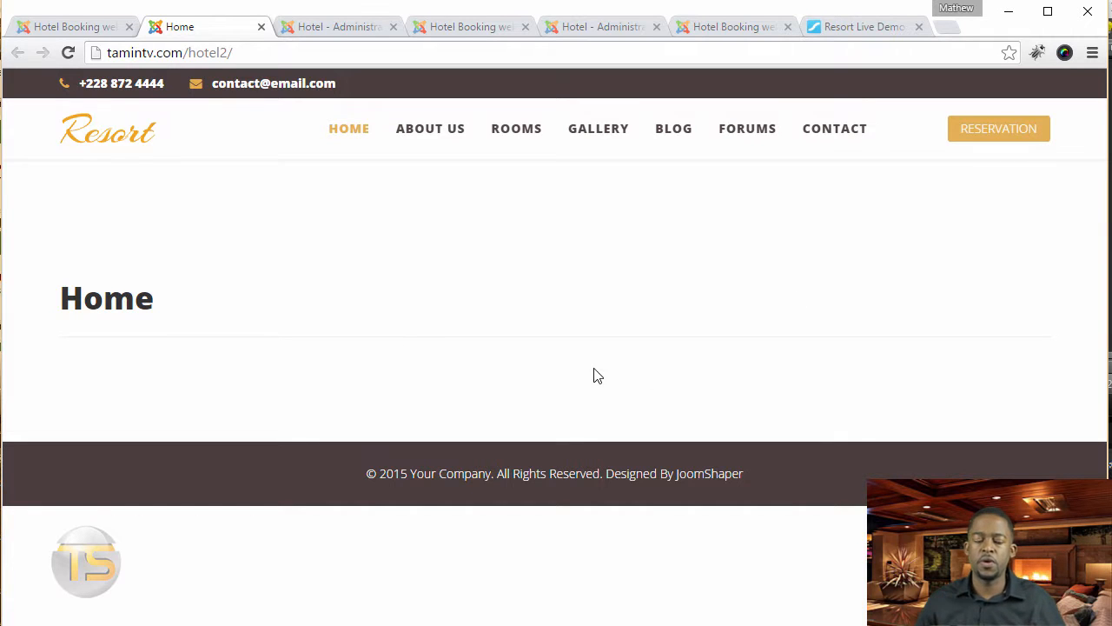
pyautogui.click(73, 26)
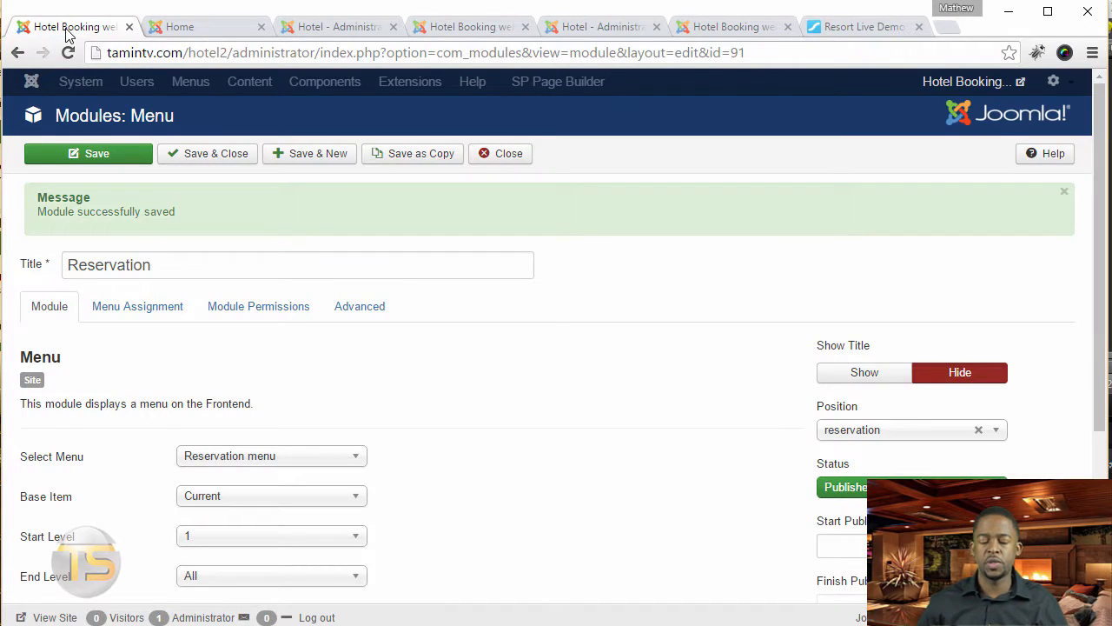
pyautogui.click(207, 152)
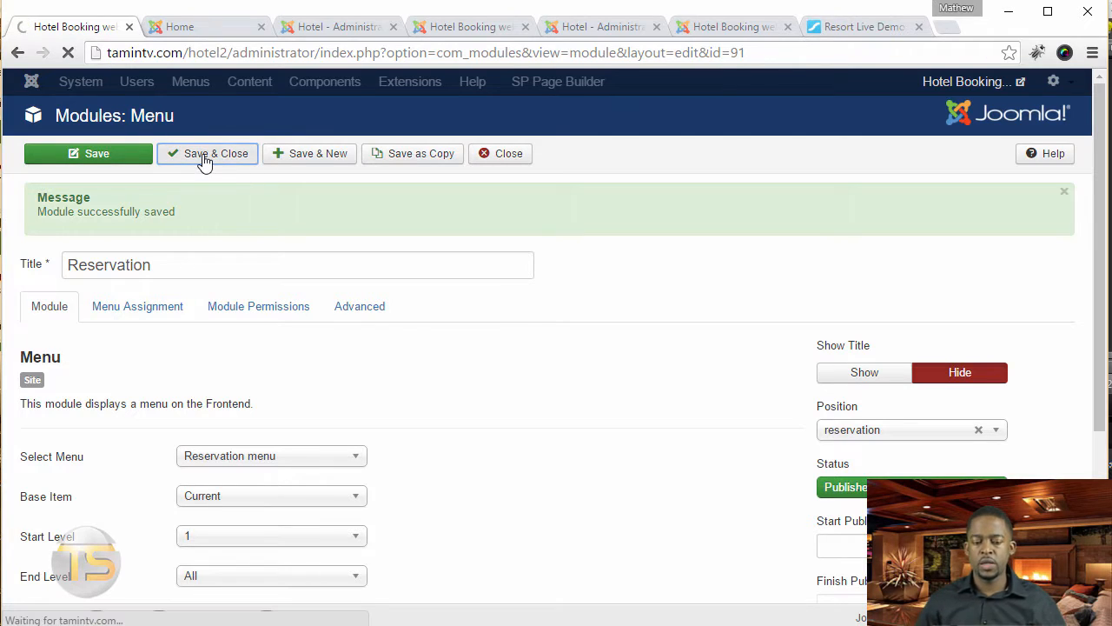
pyautogui.click(207, 153)
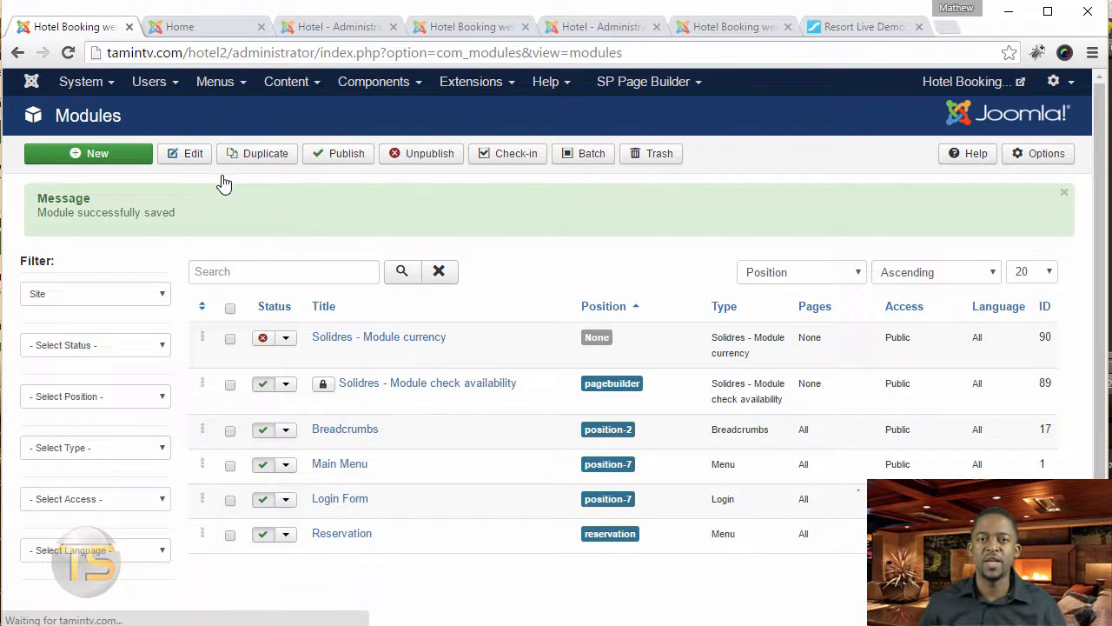